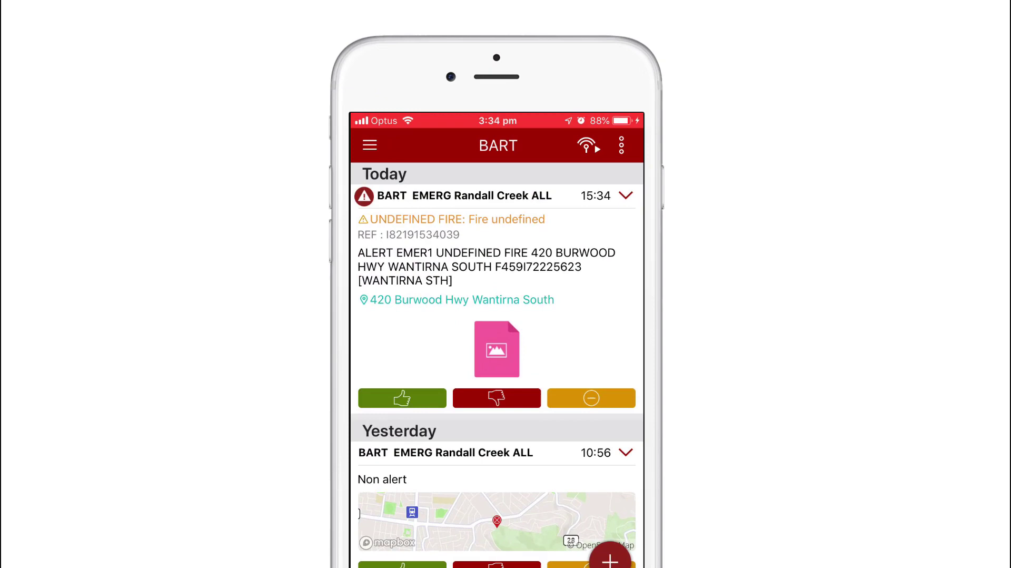
Show the main navigation menu over the list of today's alerts.
left_click(369, 145)
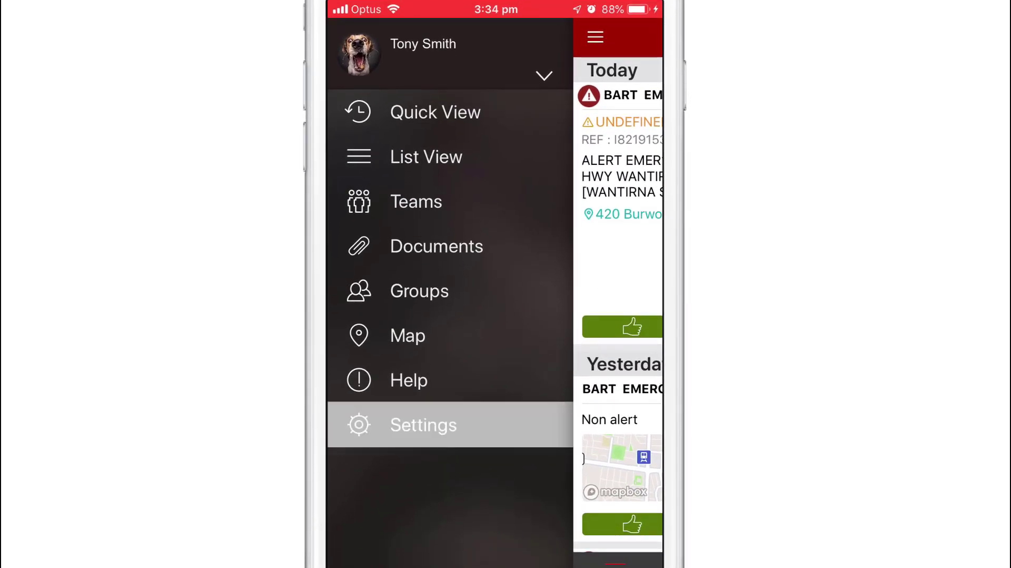
Go to the Settings page with profile details, tone options and notification preferences.
left_click(424, 424)
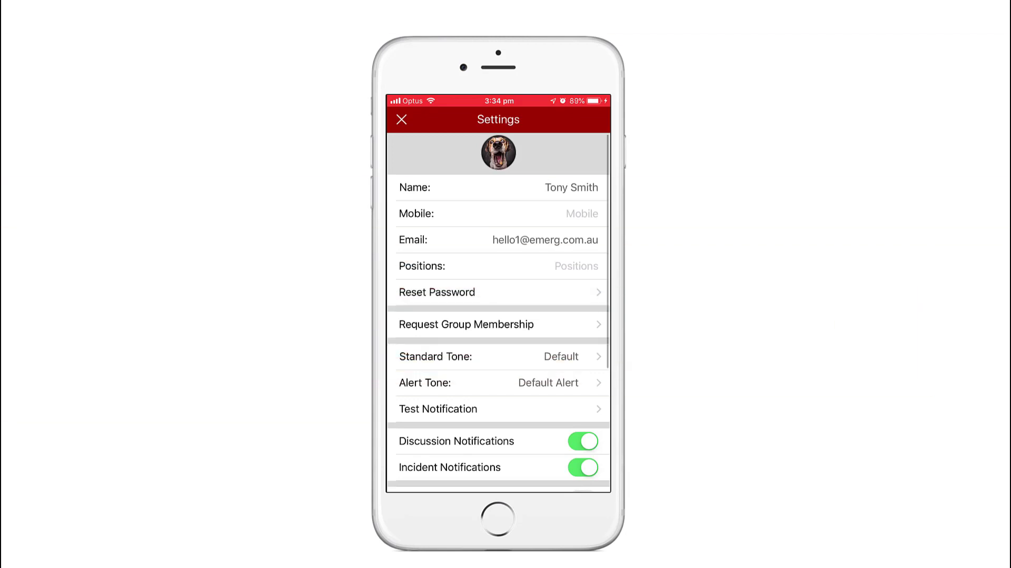
scroll("down", 3)
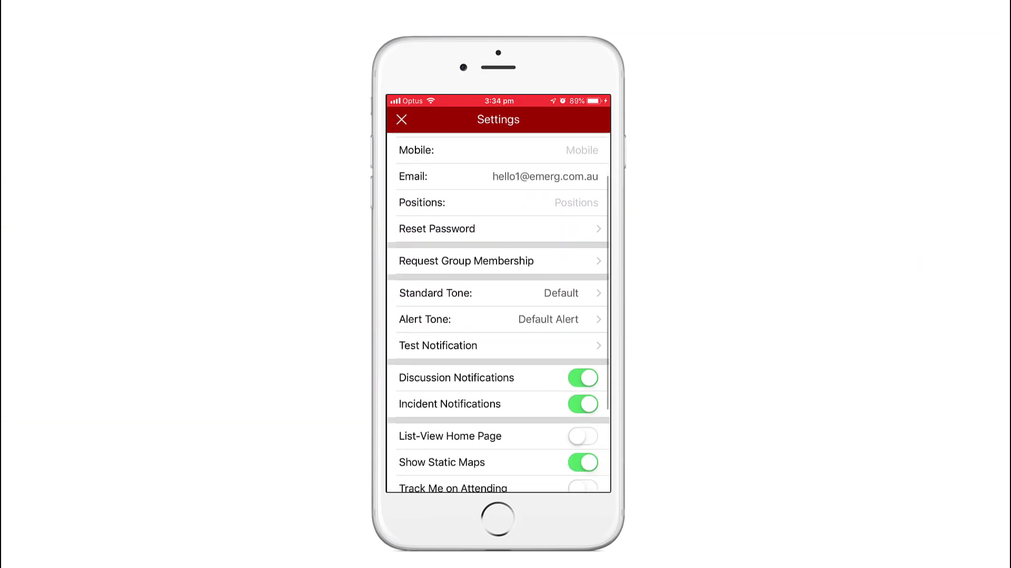
scroll("down", 3)
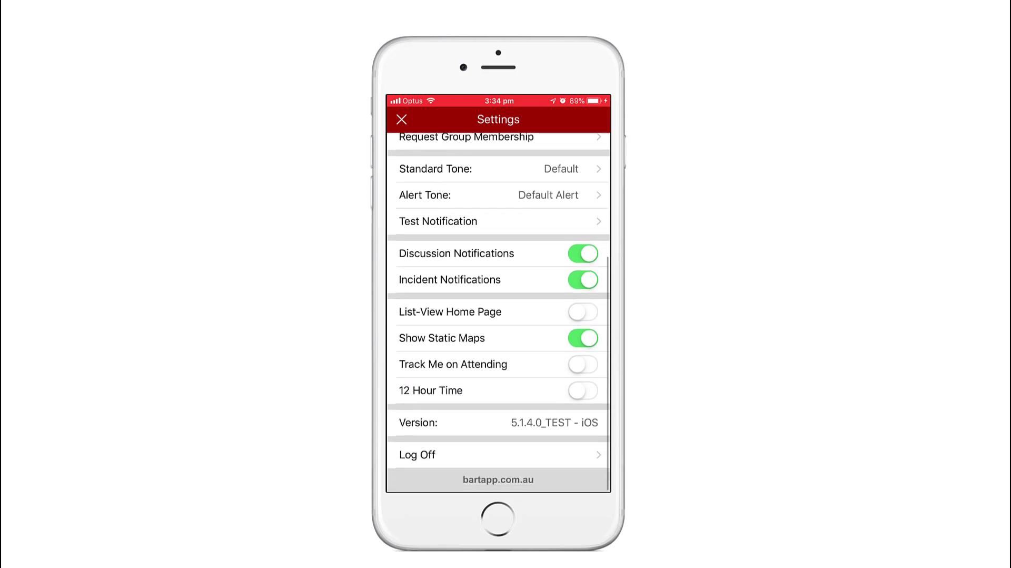
left_click(499, 170)
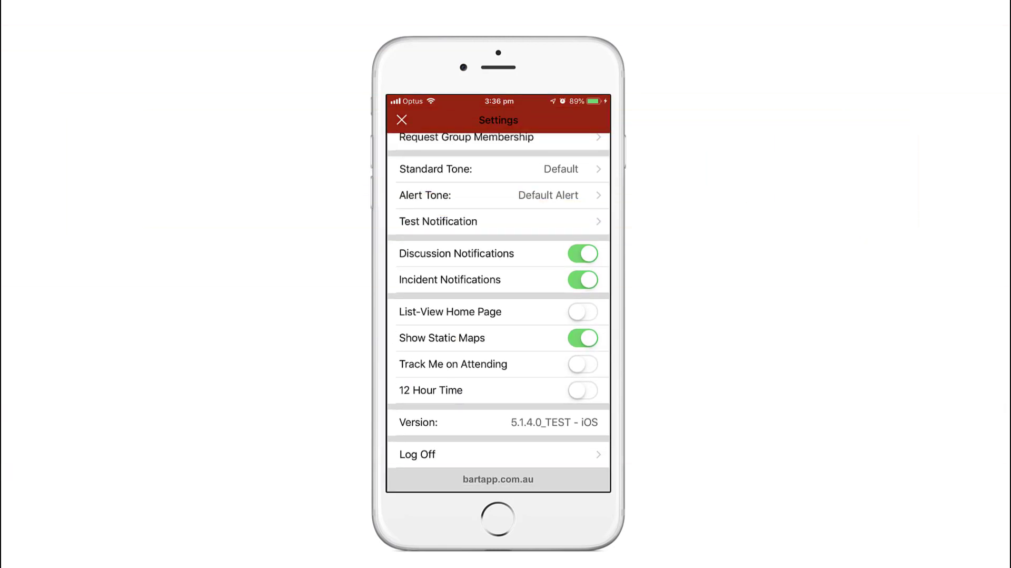
left_click(498, 194)
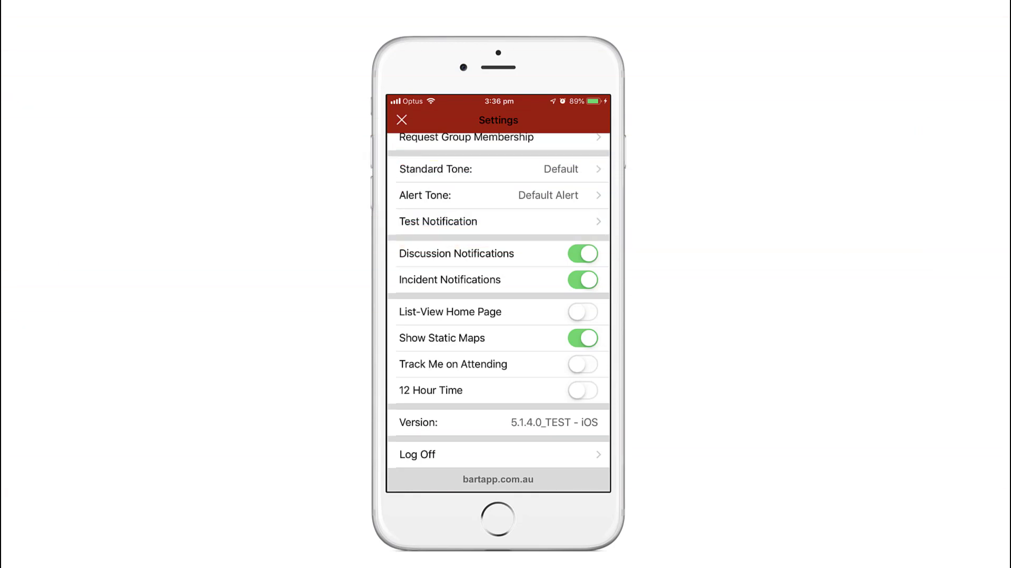
left_click(498, 221)
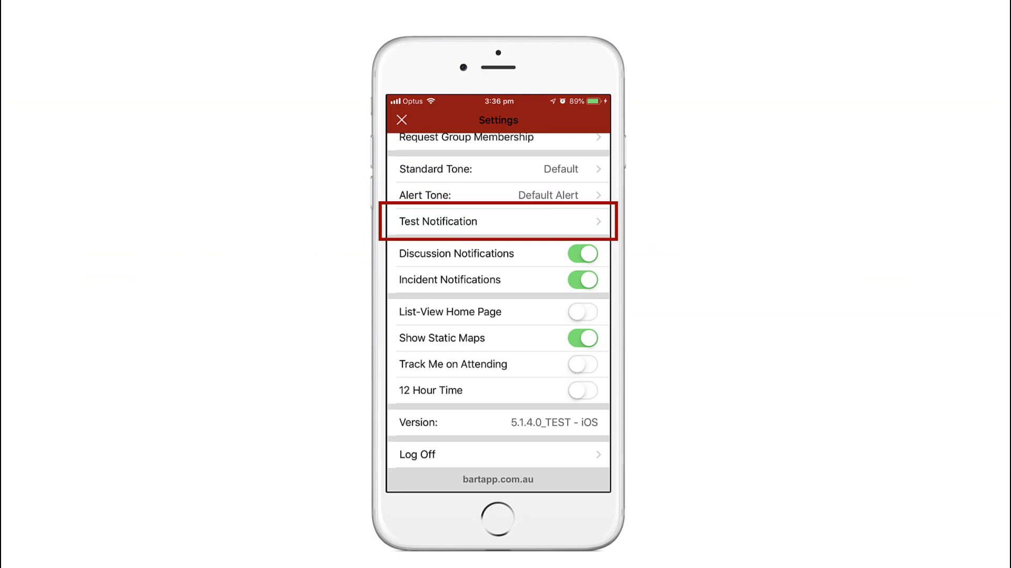